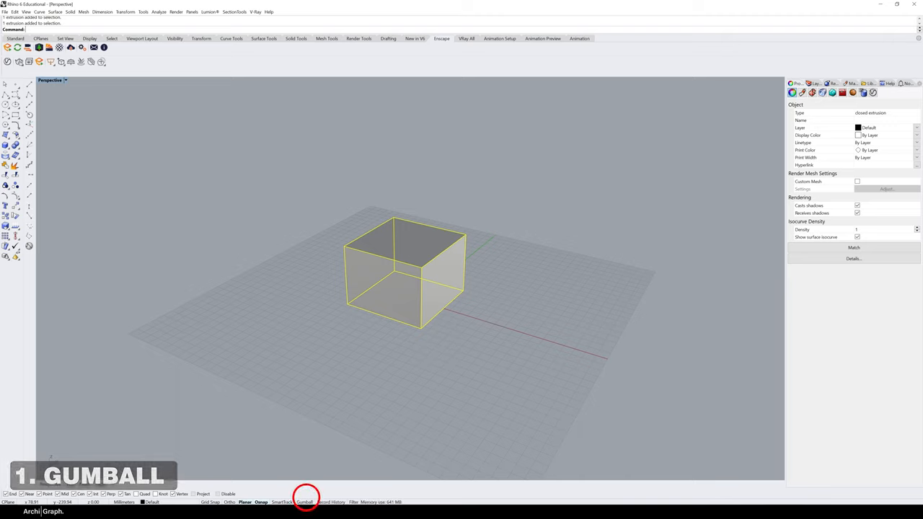
Enable the gumball from the status bar to show transform handles on the box.
click(304, 502)
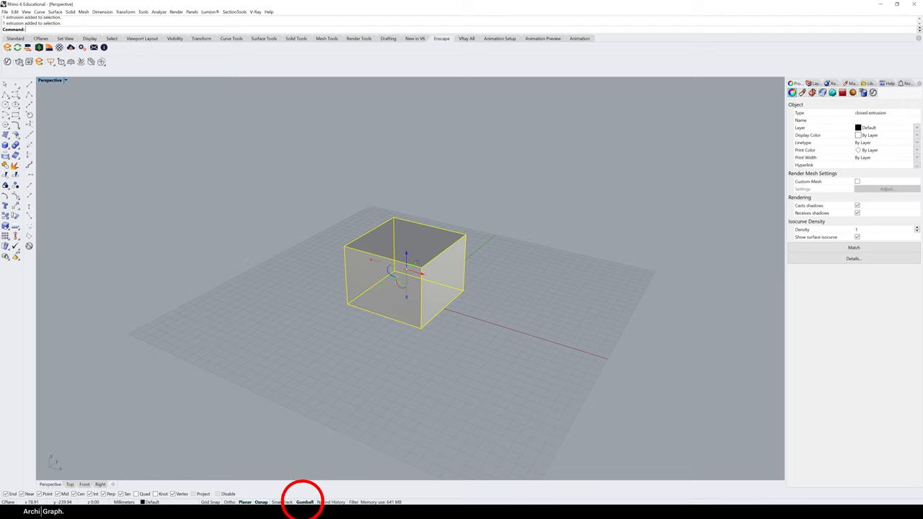
mouse_move(364, 264)
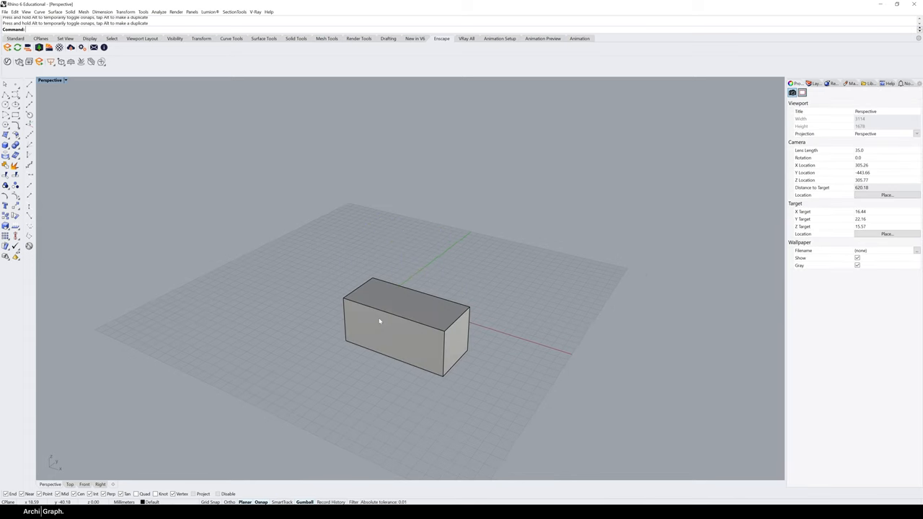
Select the box and drag it along X, then forward across the ground plane.
click(408, 325)
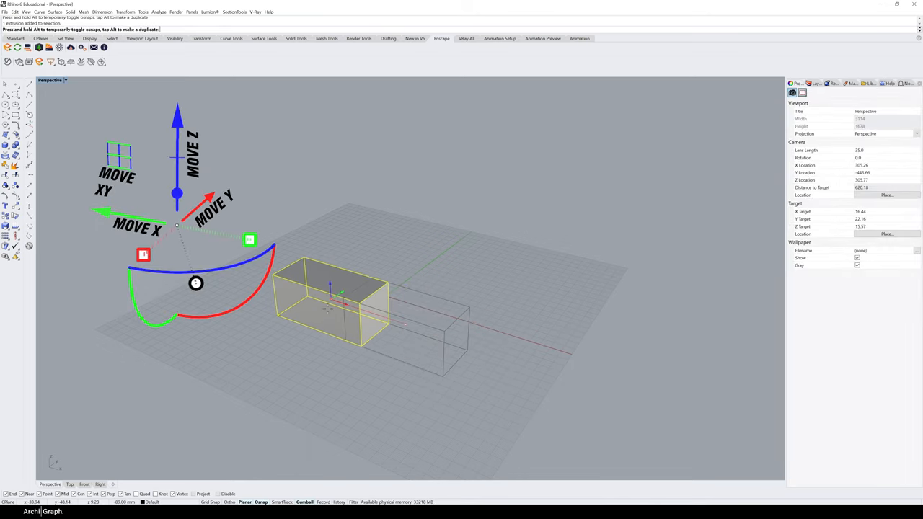
drag(331, 296, 483, 346)
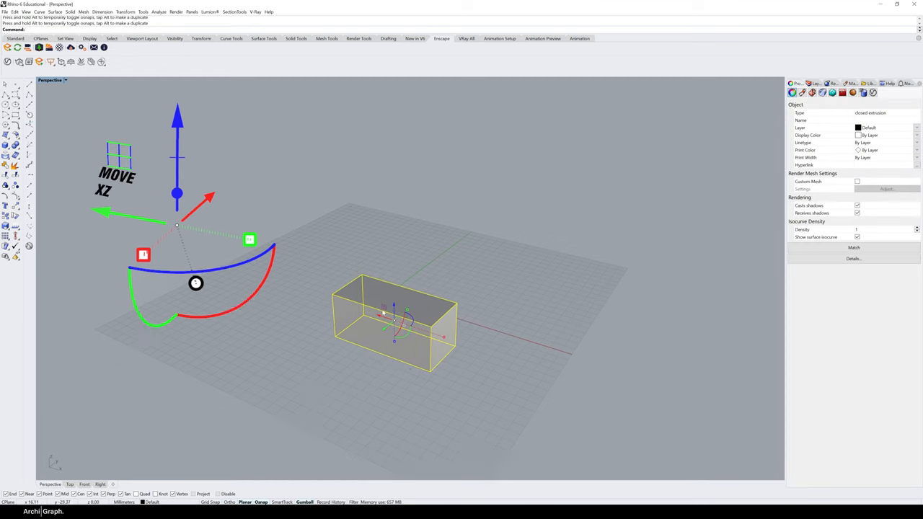
mouse_move(395, 297)
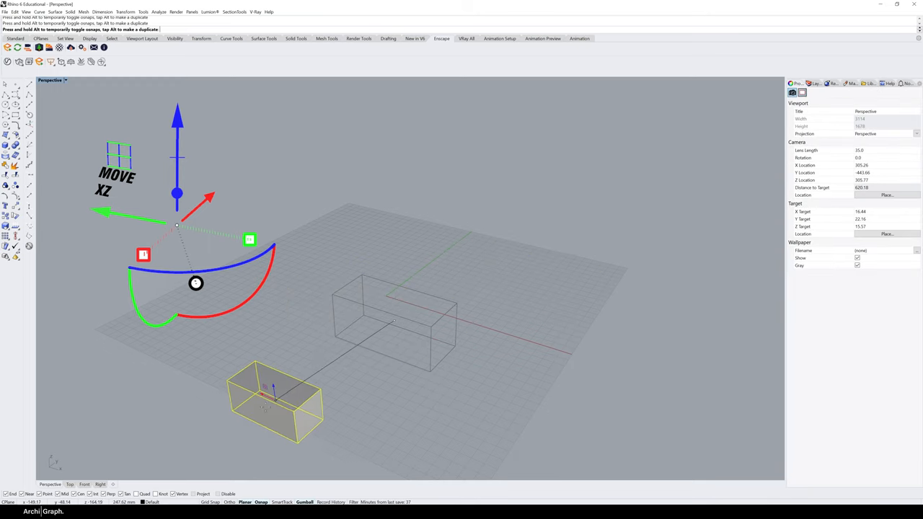
drag(274, 400, 357, 365)
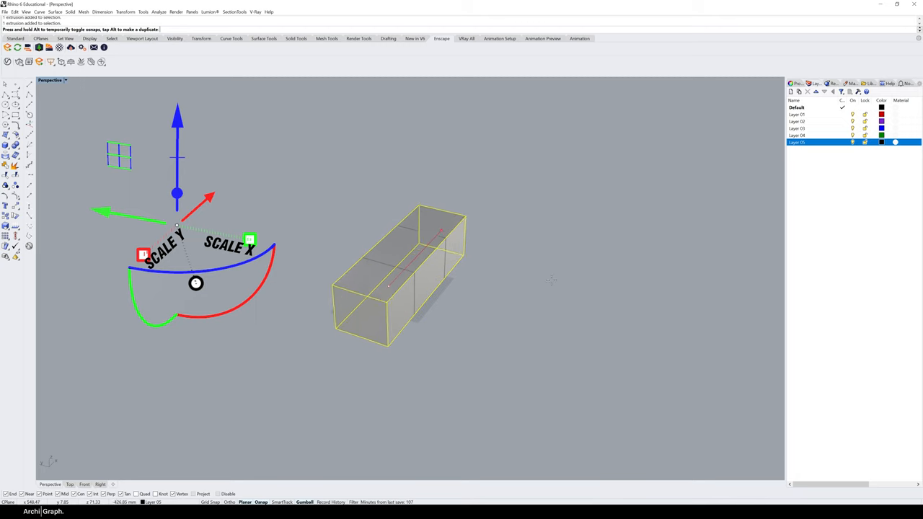
Drag the gumball's red X arrow to shift the box along the X axis.
drag(387, 281, 415, 281)
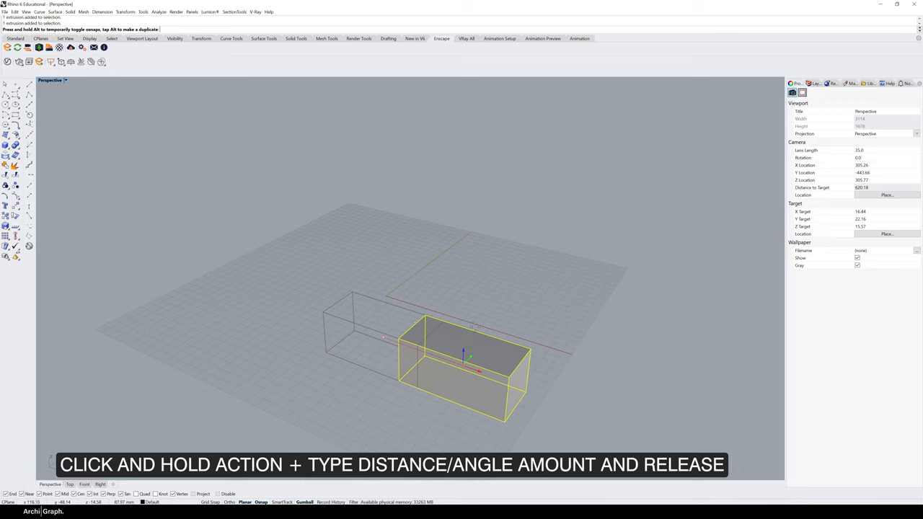
text(50)
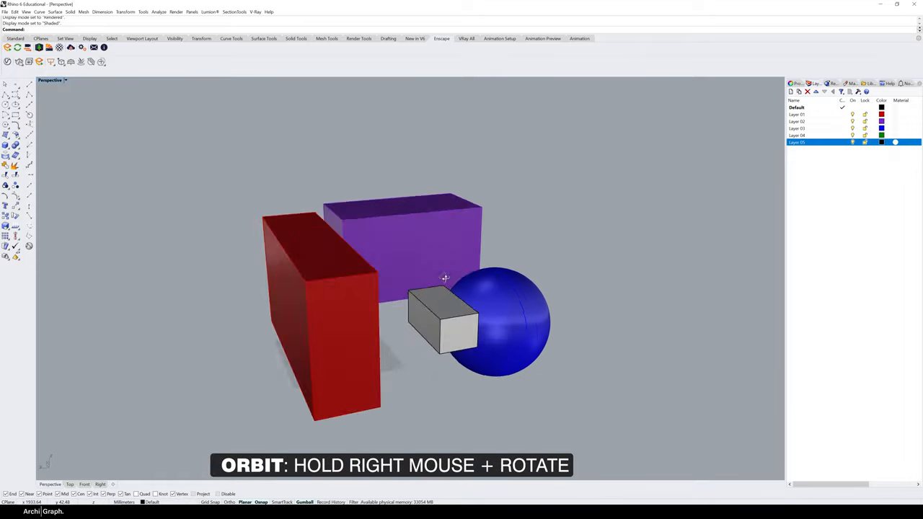
Orbit around the coloured blocks, select the blue sphere, and zoom in on it.
drag(445, 277, 383, 241)
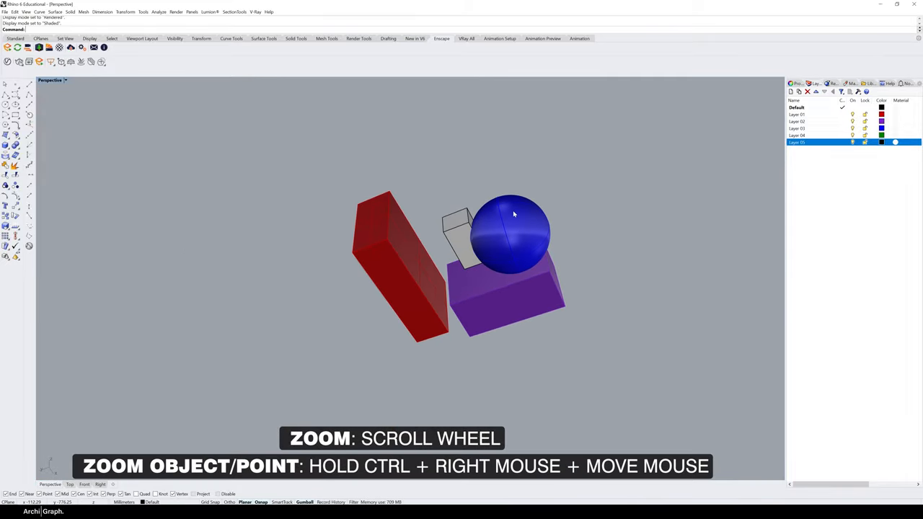
click(512, 231)
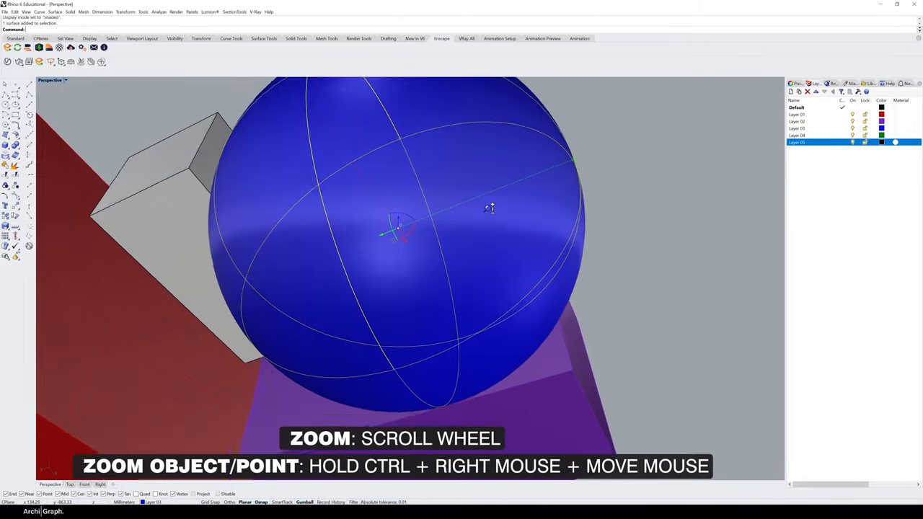
scroll(down, 3)
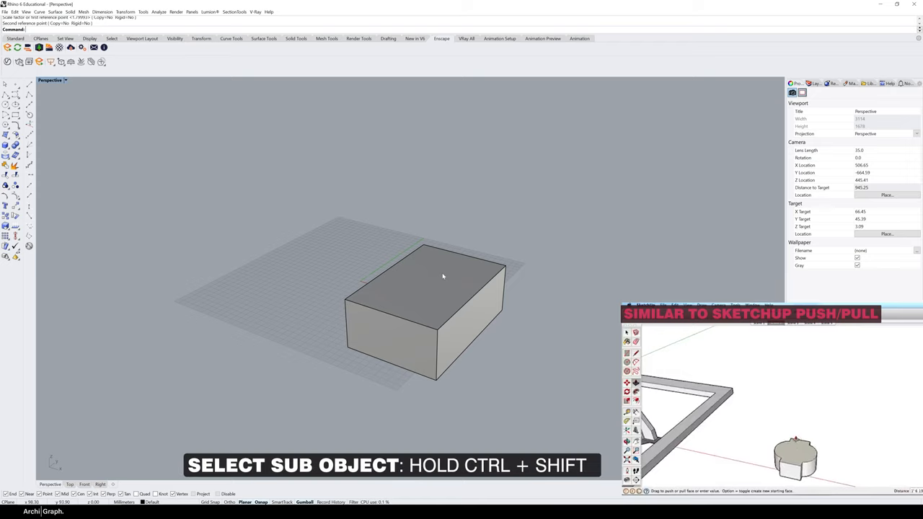
Sub-select the box's top face and drag its Z arrow upward into a tall block.
click(426, 282)
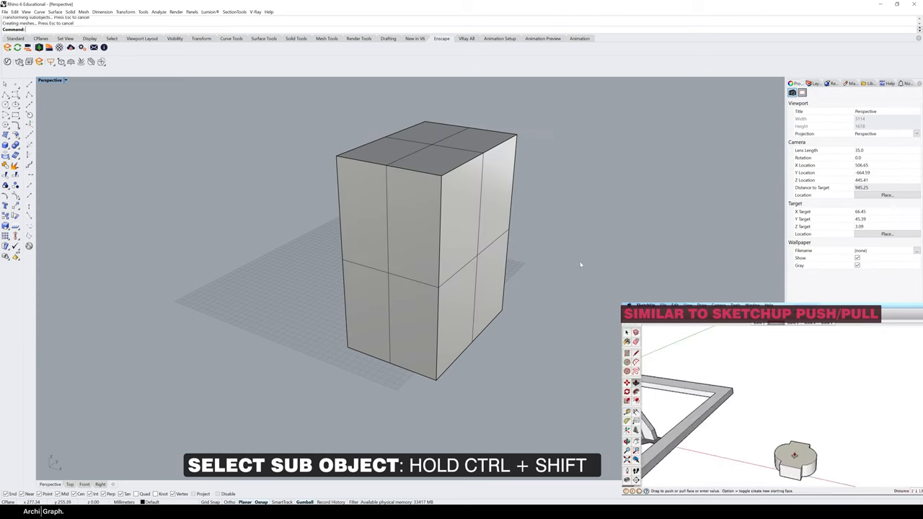
click(476, 217)
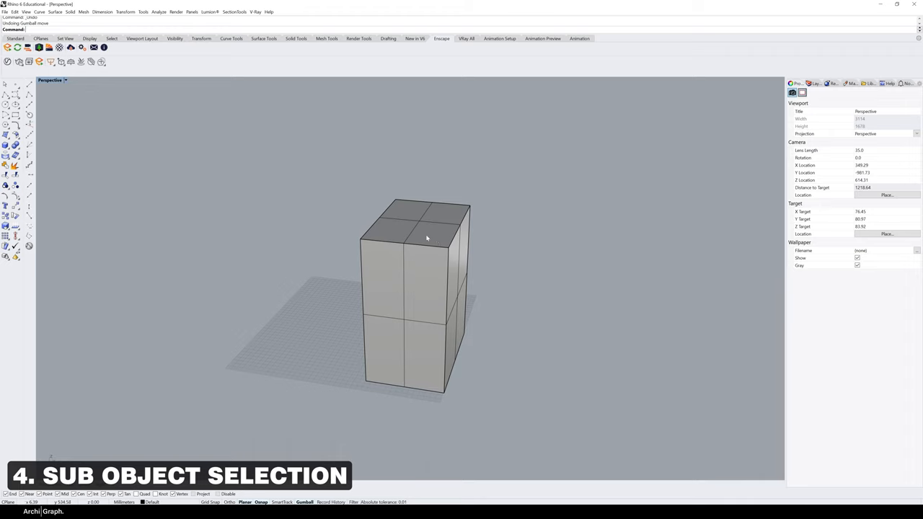
mouse_move(433, 240)
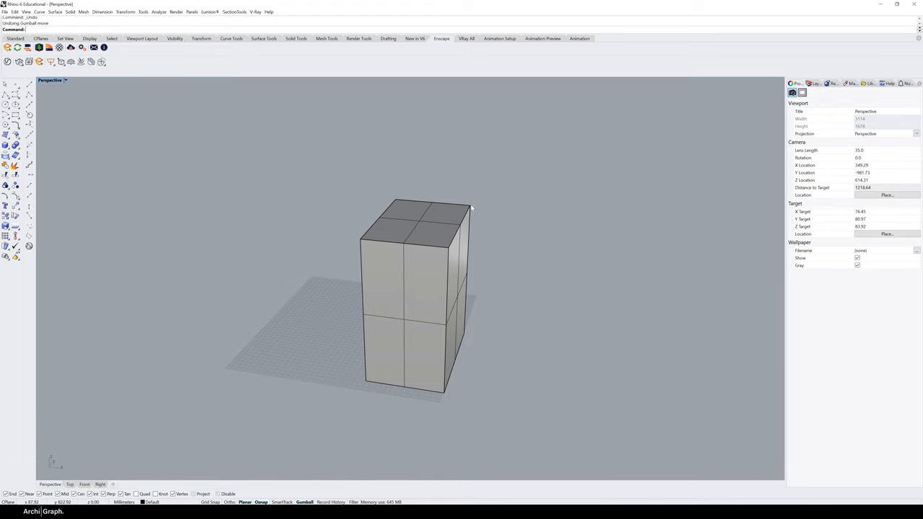
Pick a top corner edge, then window-select the sub-objects at the block's top.
click(470, 209)
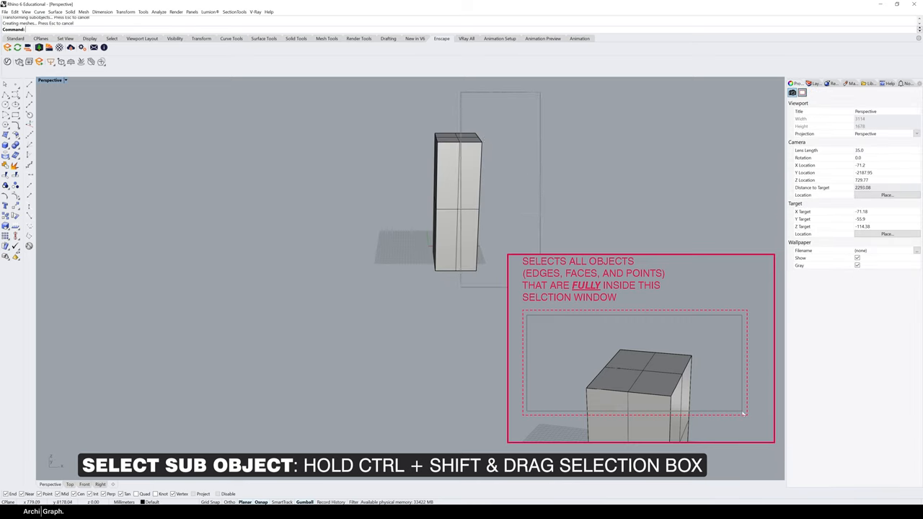
drag(461, 209, 425, 249)
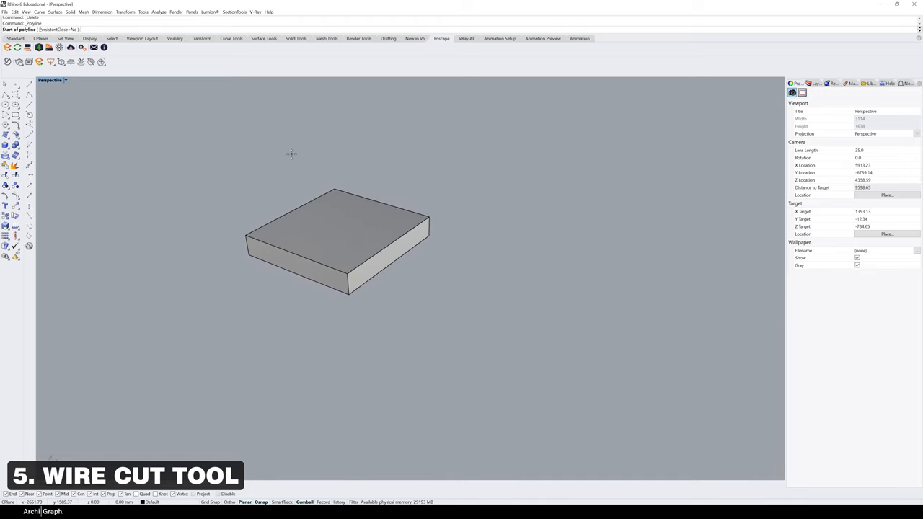
Draw a cutting polyline above the slab, wirecut it, and orbit to inspect.
click(287, 136)
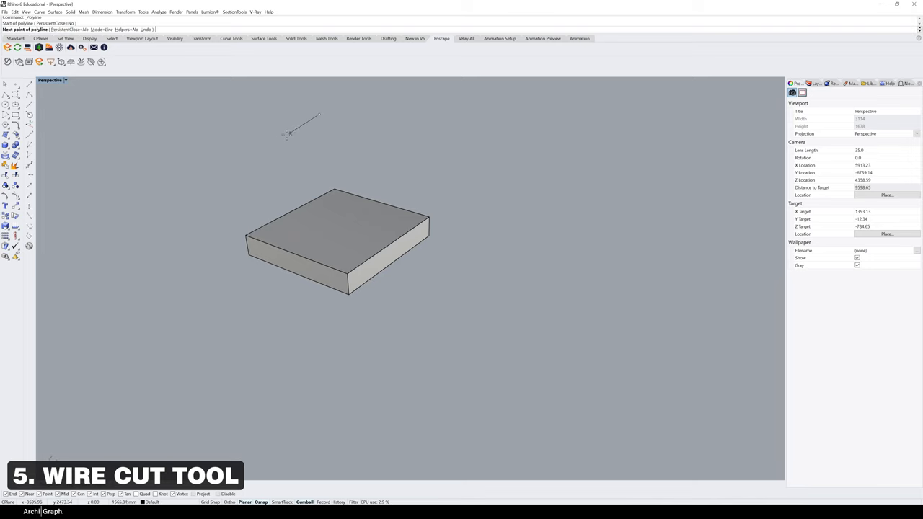
click(317, 159)
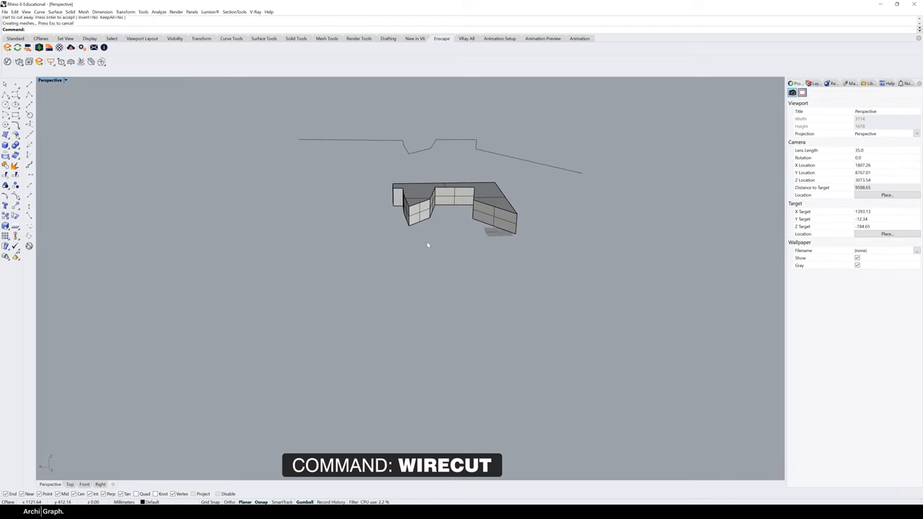
drag(428, 245, 344, 298)
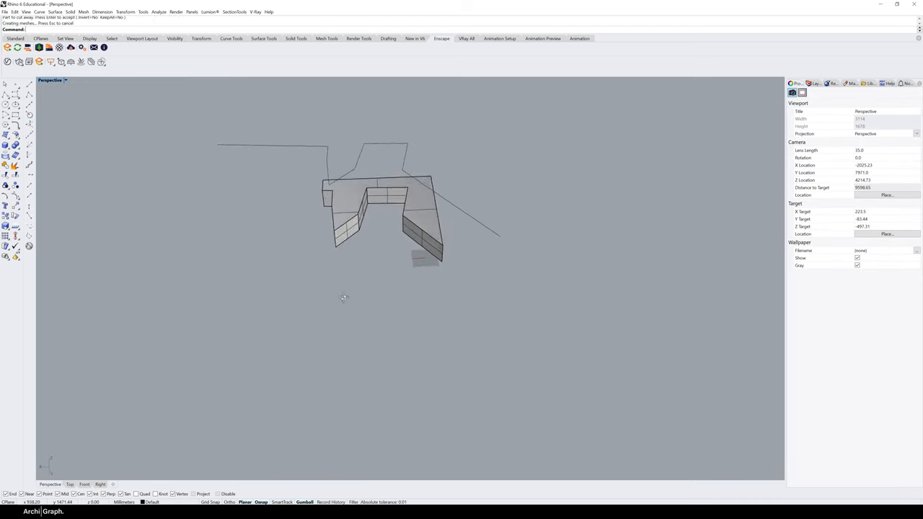